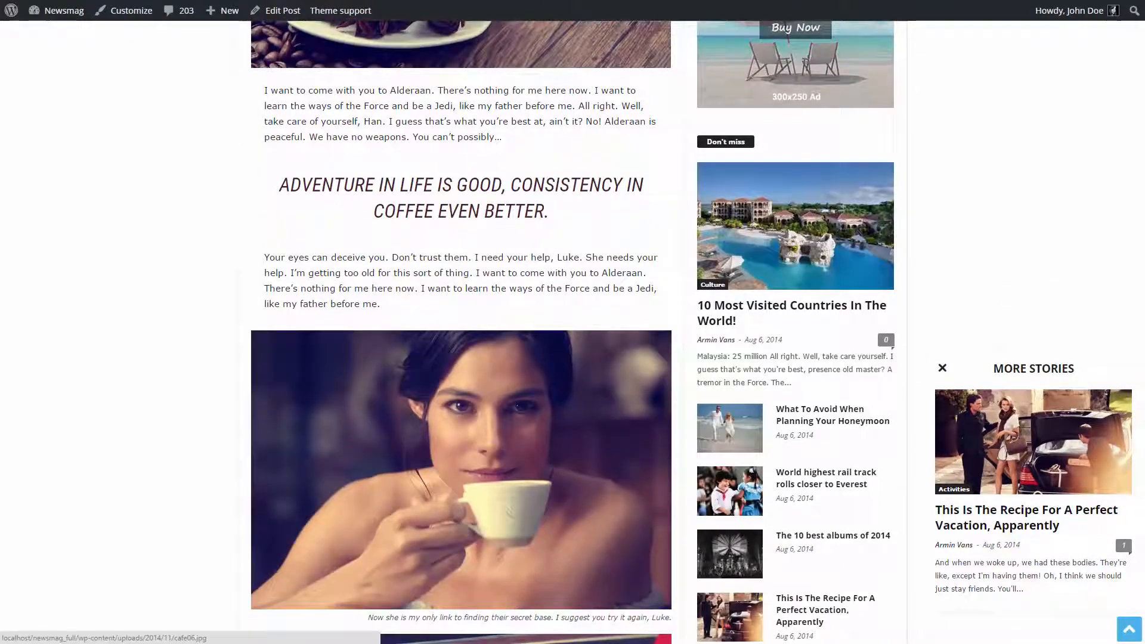
Browse the coffee post's seven photos one by one in its lightbox gallery.
{"action": "left_click", "coordinate": [460, 470]}
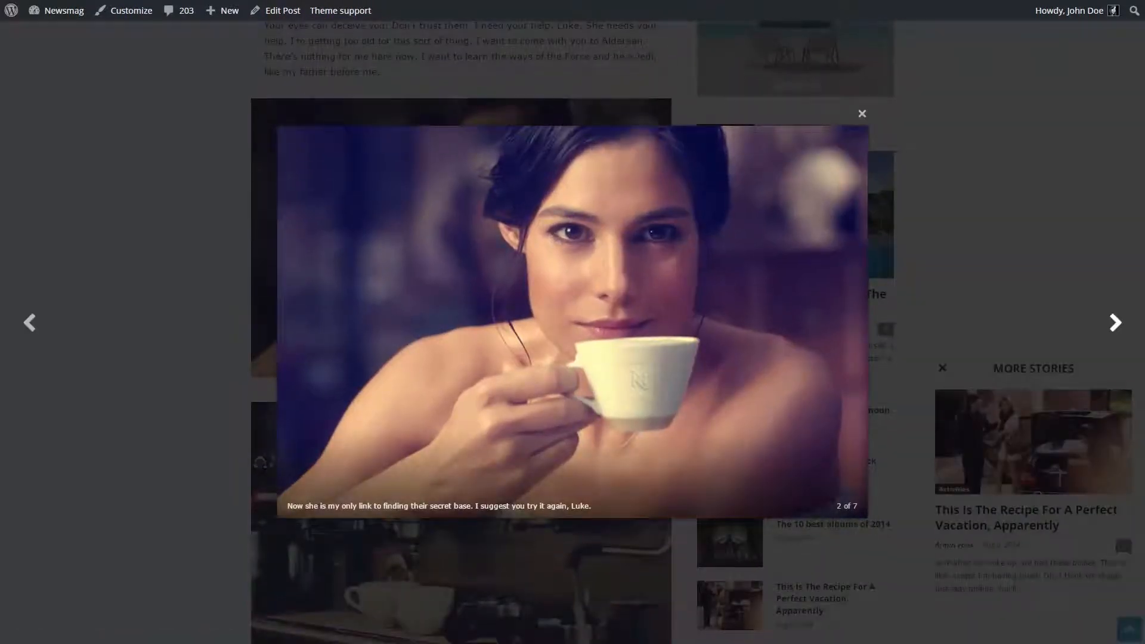
{"action": "left_click", "coordinate": [1115, 322]}
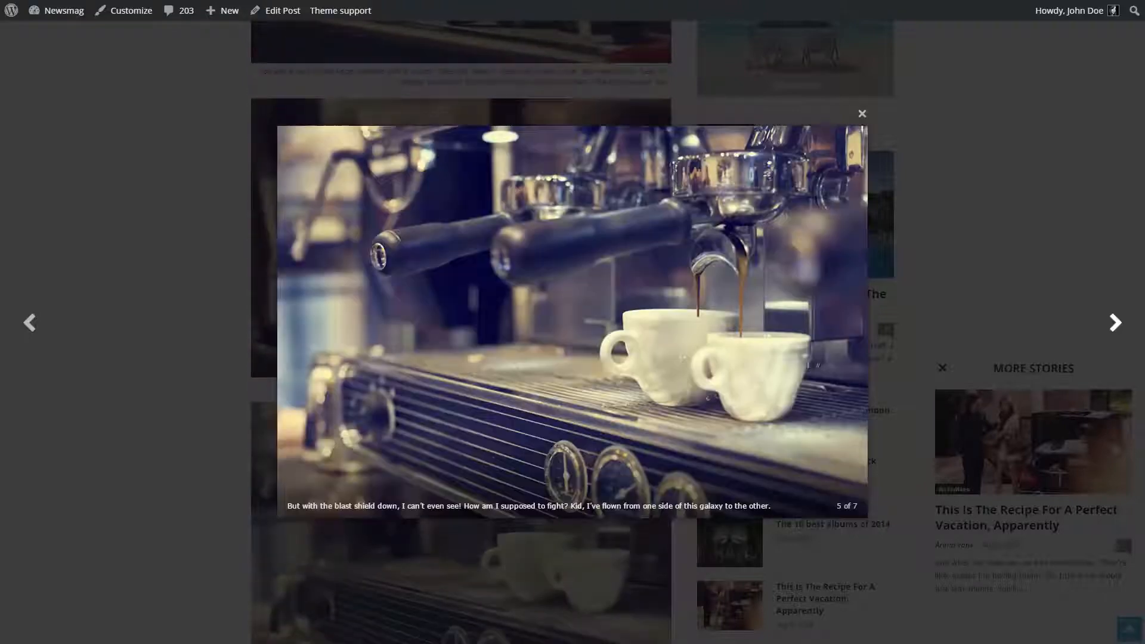
{"action": "left_click", "coordinate": [1115, 322]}
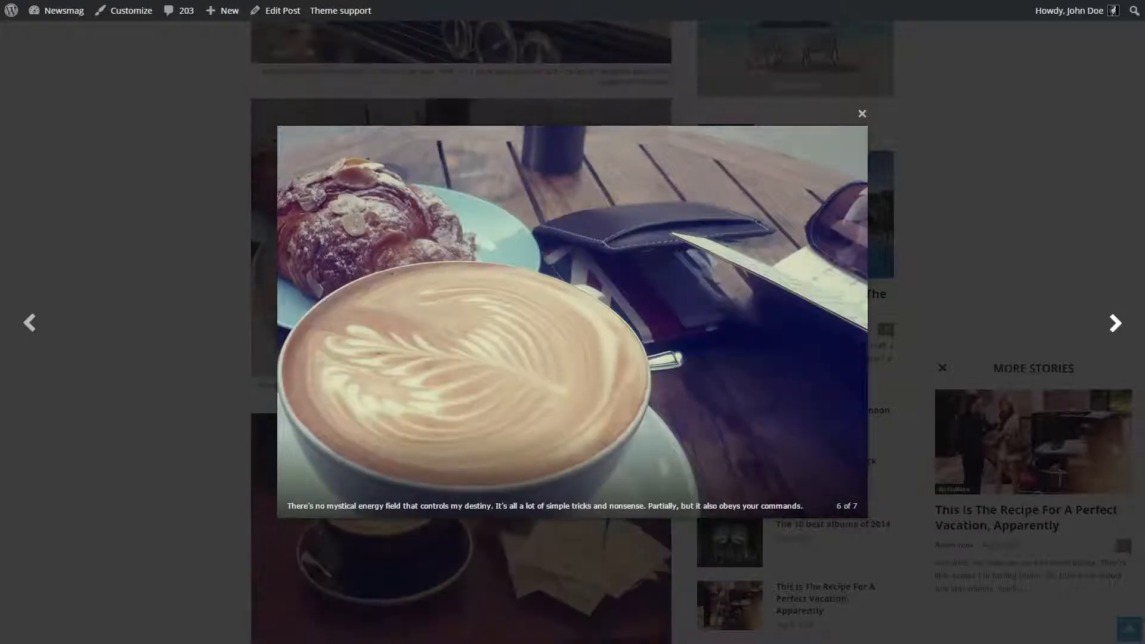
{"action": "left_click", "coordinate": [1115, 323]}
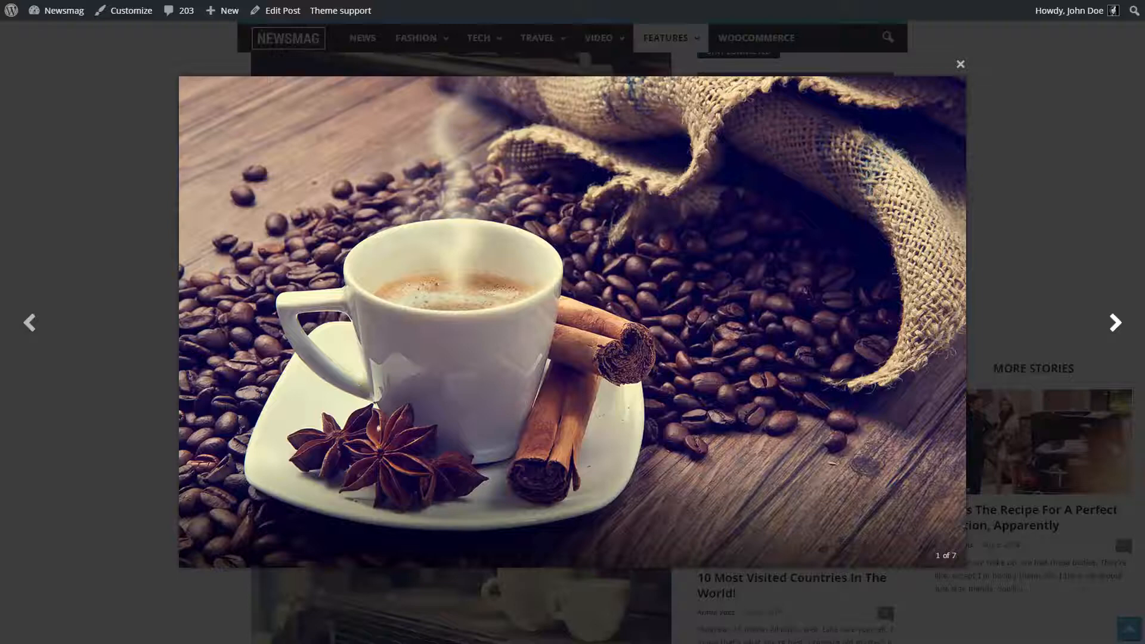
{"action": "left_click", "coordinate": [1116, 322]}
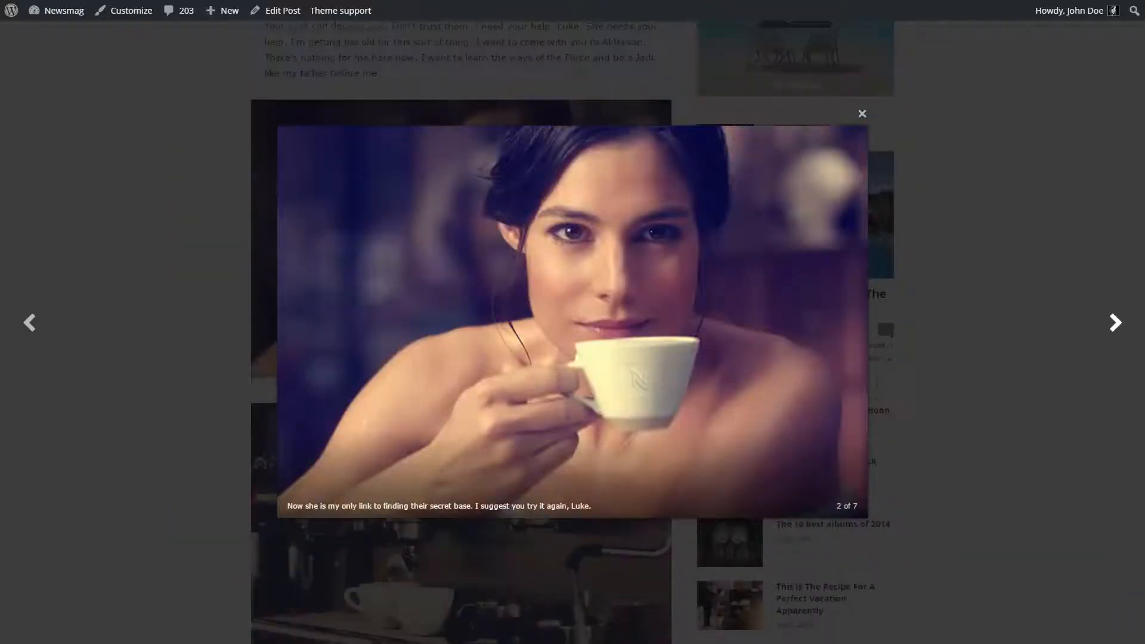
{"action": "left_click", "coordinate": [1114, 322]}
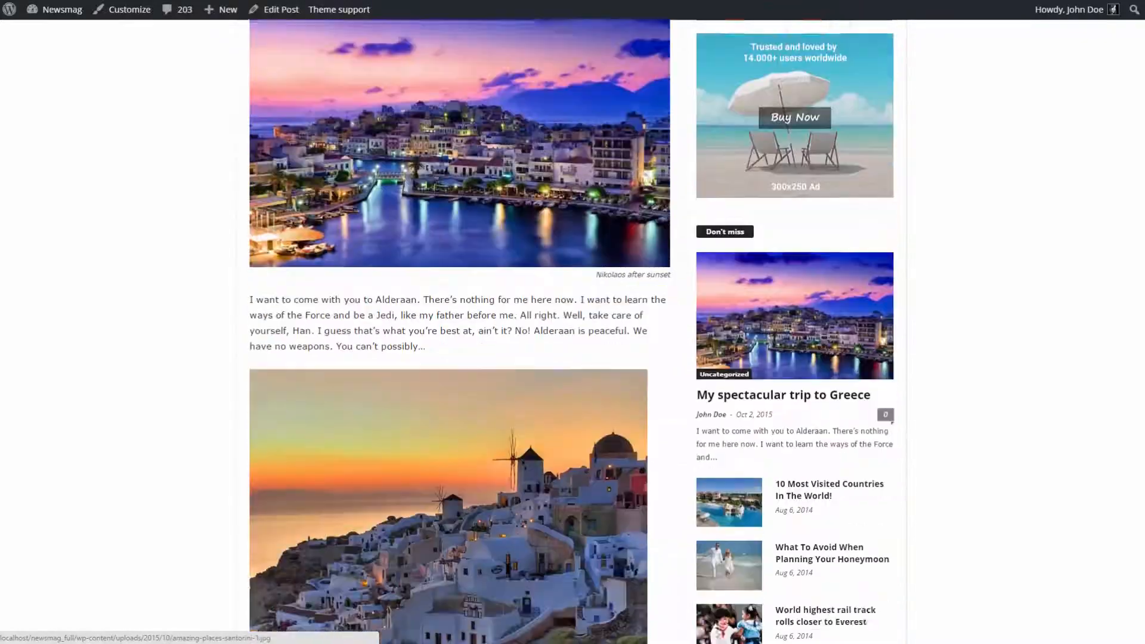
View the sailing boats photo in the lightbox, then switch the Greece post into the editor.
{"action": "scroll", "scroll_direction": "down", "scroll_amount": 3}
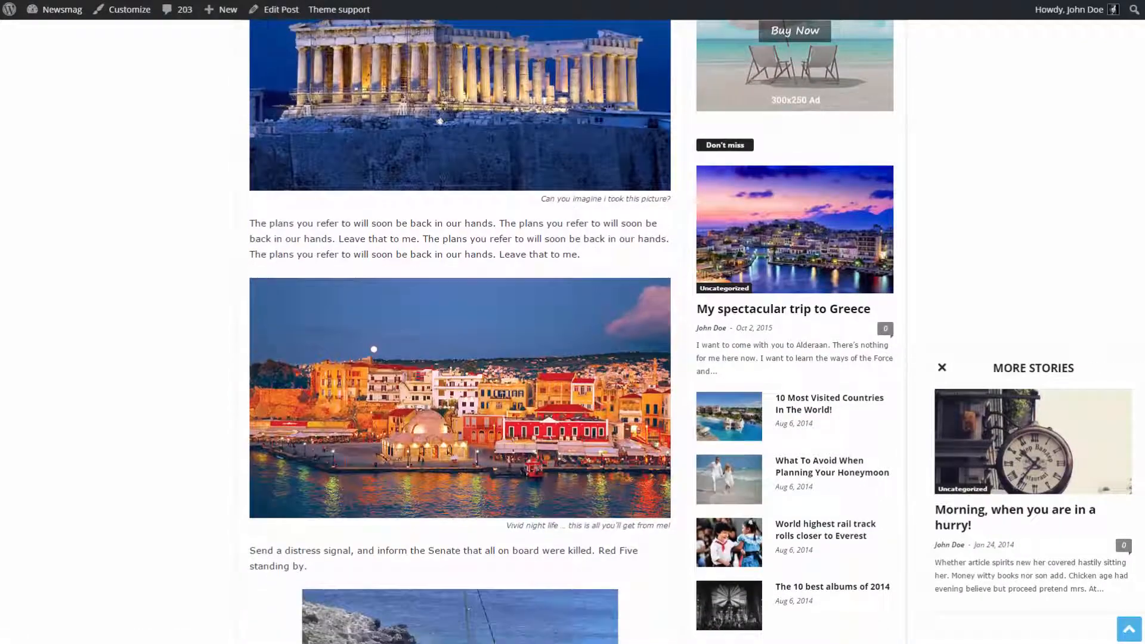
{"action": "left_click", "coordinate": [459, 615]}
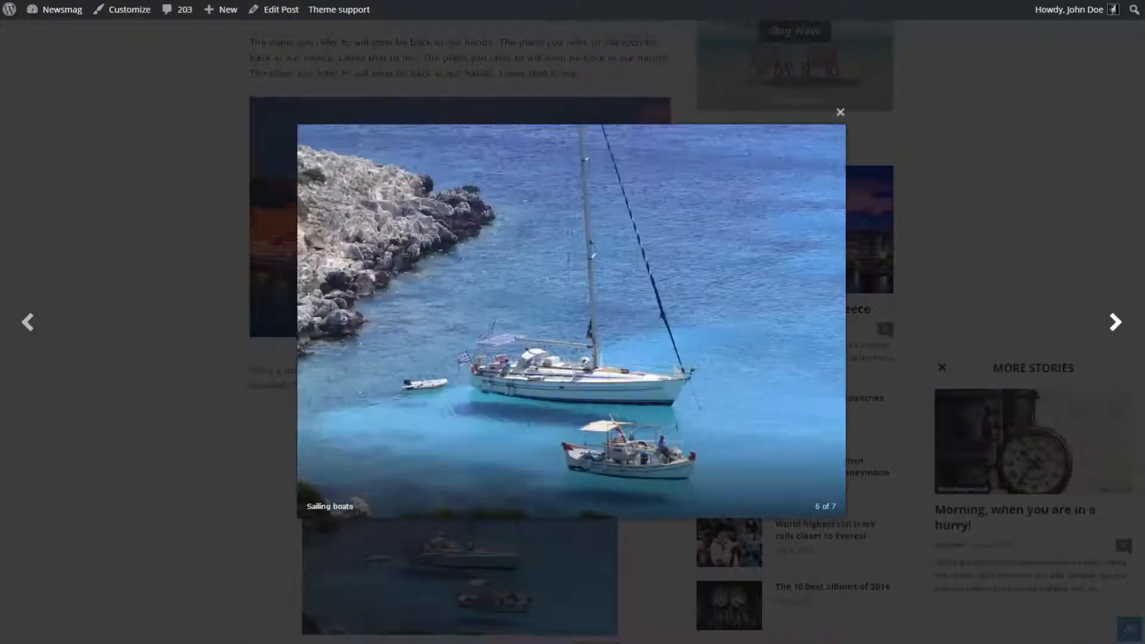
{"action": "left_click", "coordinate": [1114, 320]}
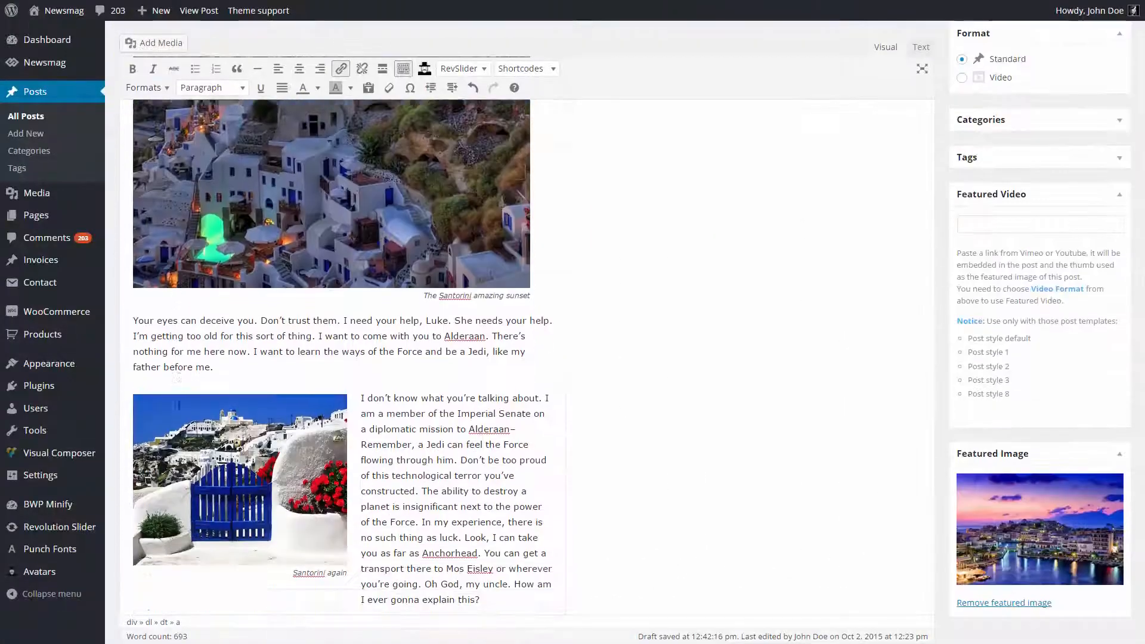
{"action": "scroll", "scroll_direction": "down", "scroll_amount": 3}
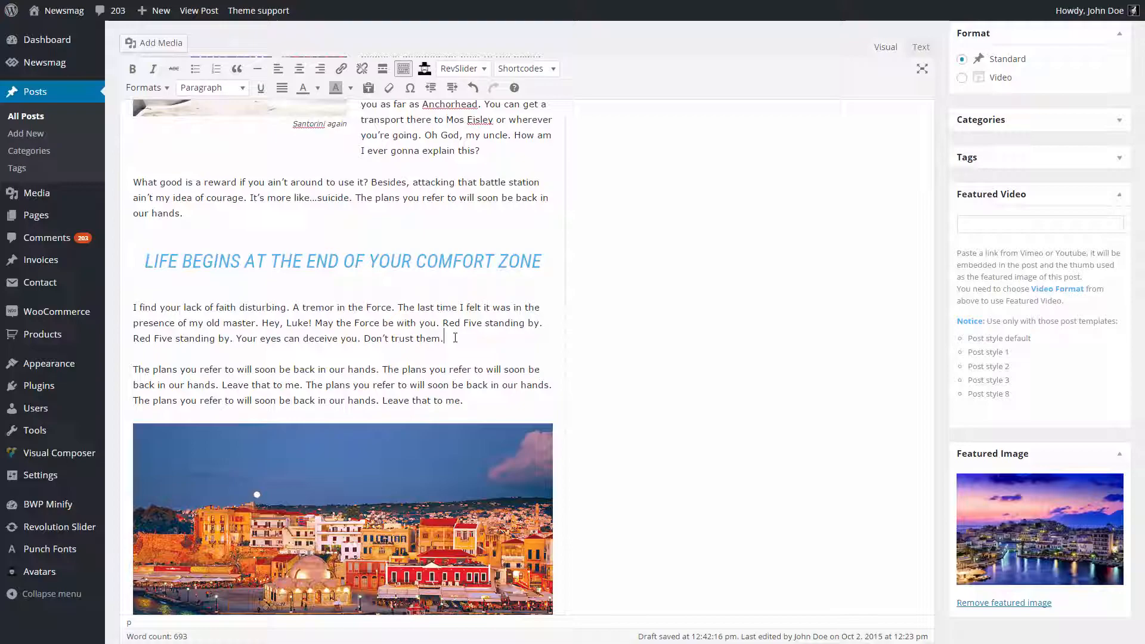
Insert the parthenon-wallpaper image captioned 'Can you imagine i took this picture?' after the 'Don't trust them.' paragraph.
{"action": "left_click", "coordinate": [154, 43]}
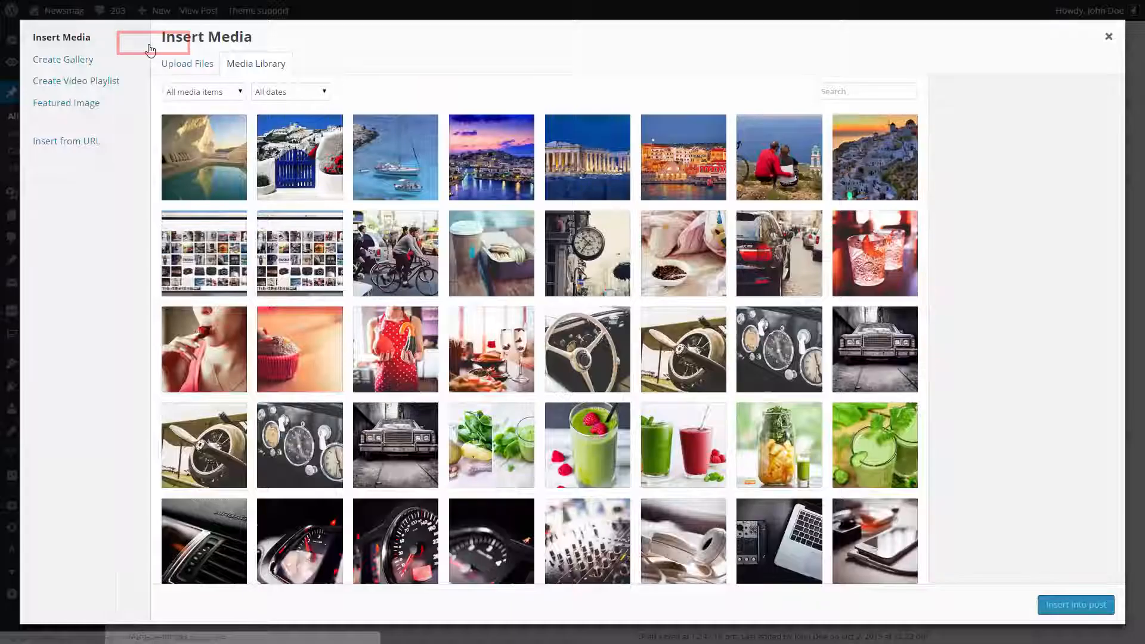
{"action": "left_click", "coordinate": [587, 157]}
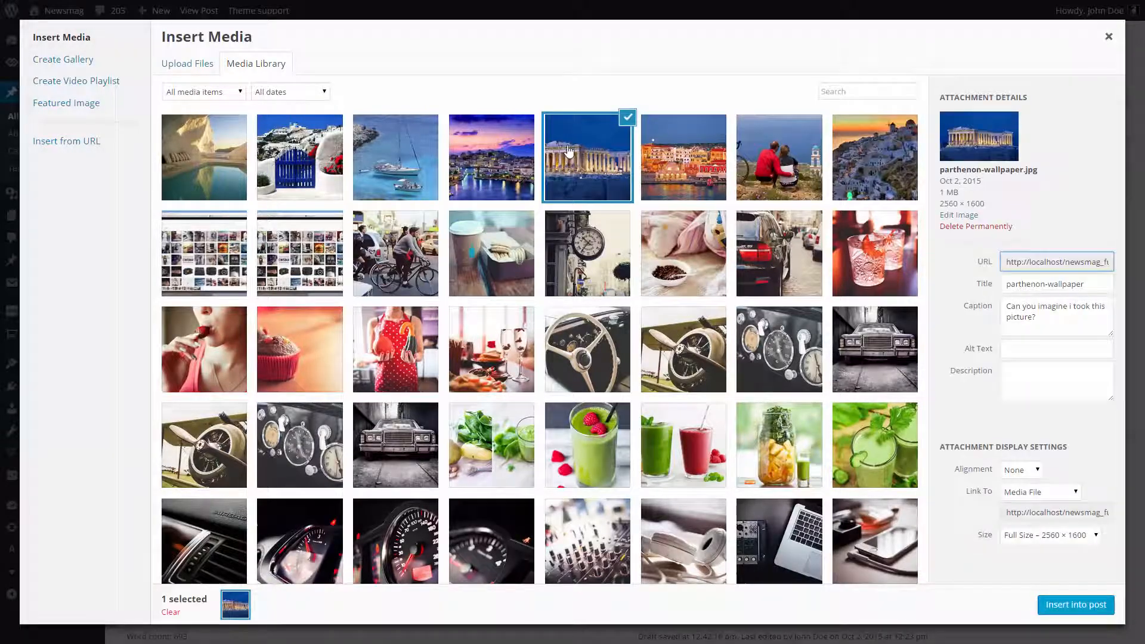
{"action": "left_click", "coordinate": [1055, 315]}
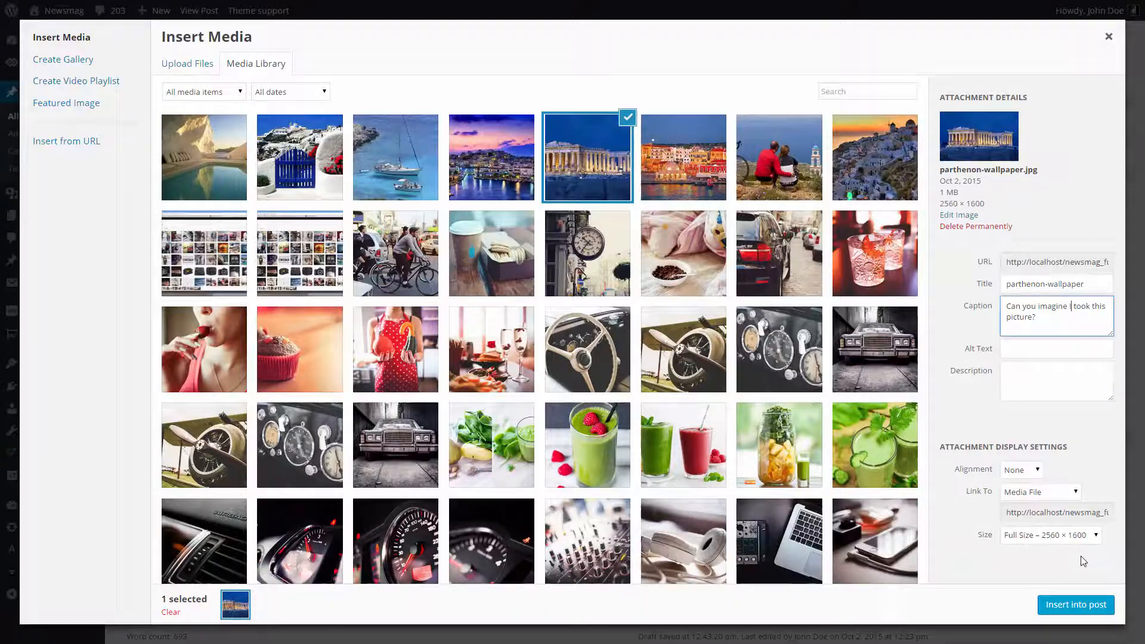
{"action": "left_click", "coordinate": [1075, 605]}
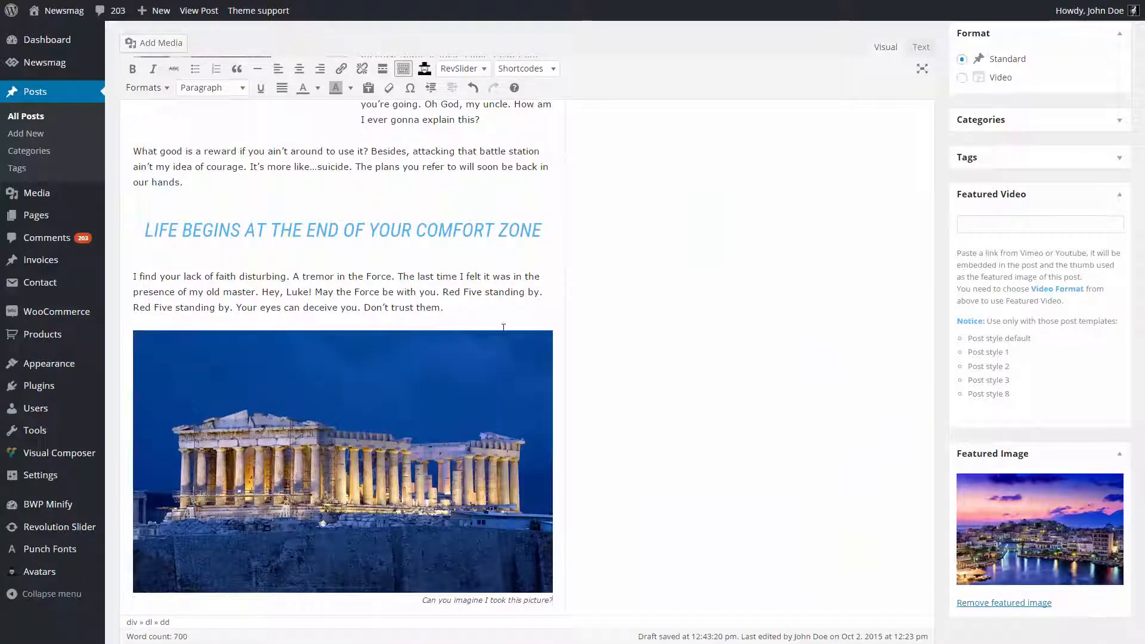
{"action": "left_click", "coordinate": [343, 461]}
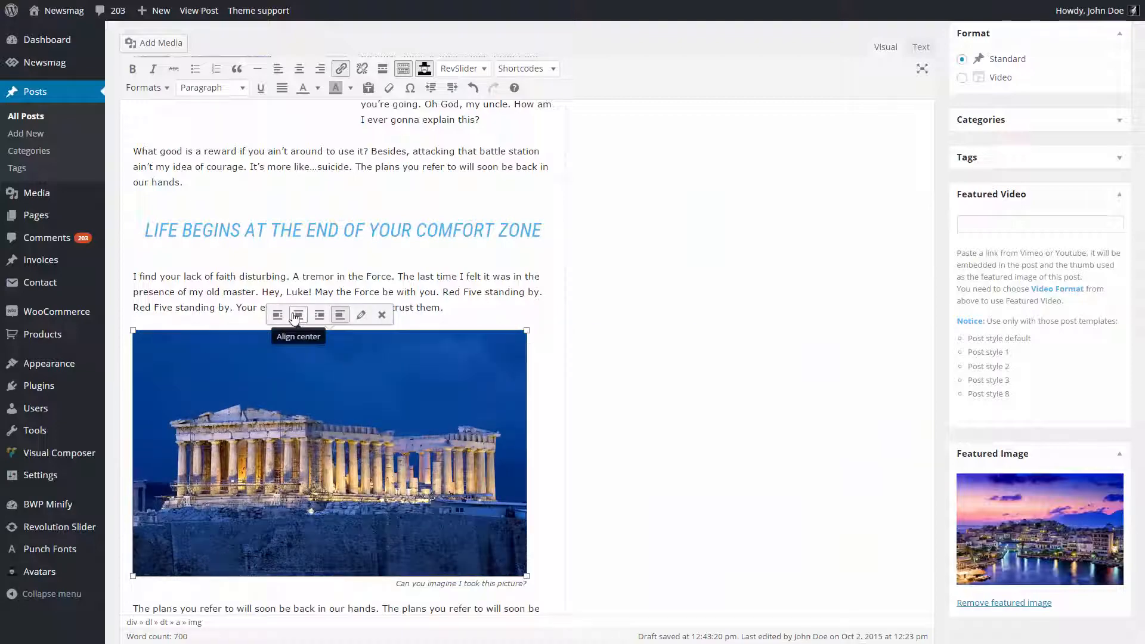
{"action": "left_click", "coordinate": [360, 315]}
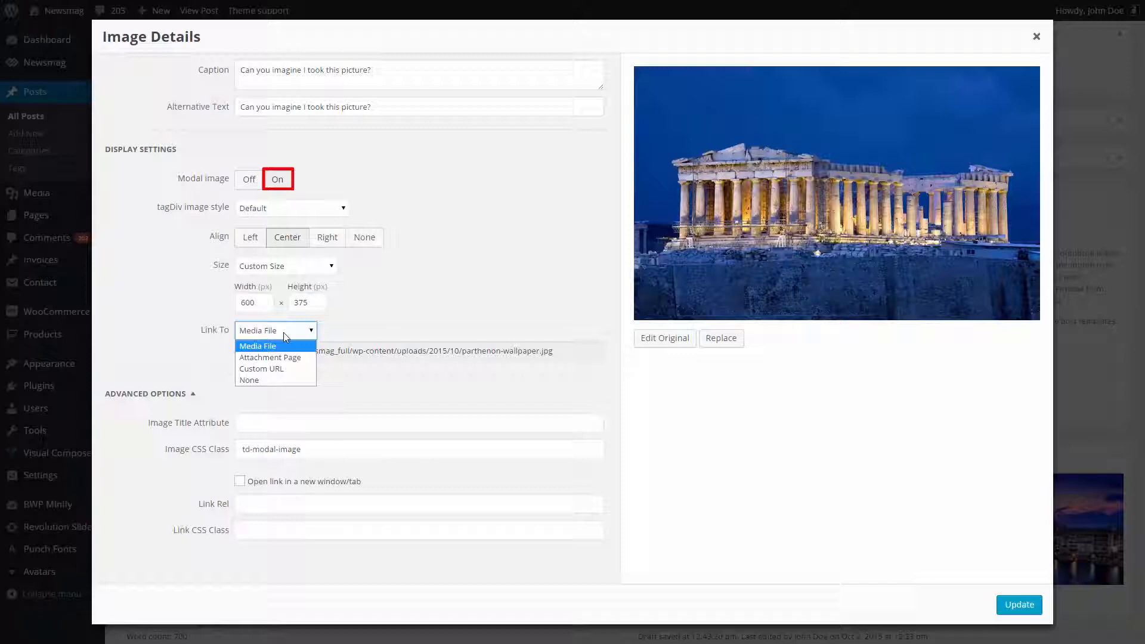
Center the Parthenon image with Modal Image on, linked to its media file, and update the post.
{"action": "left_click", "coordinate": [257, 345]}
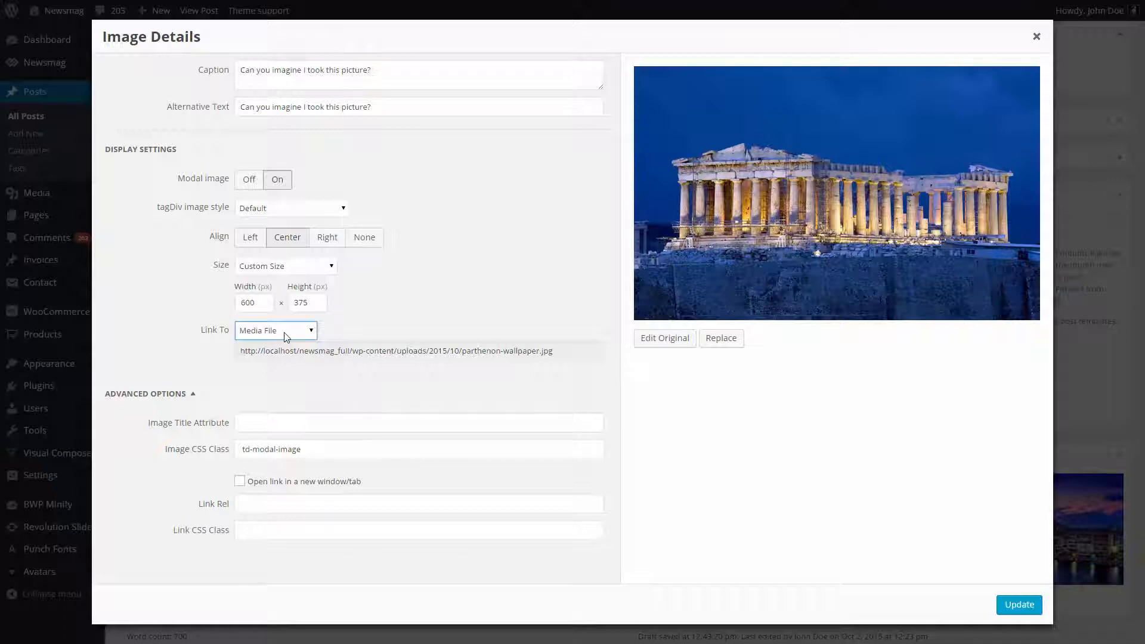
{"action": "left_click", "coordinate": [1018, 604]}
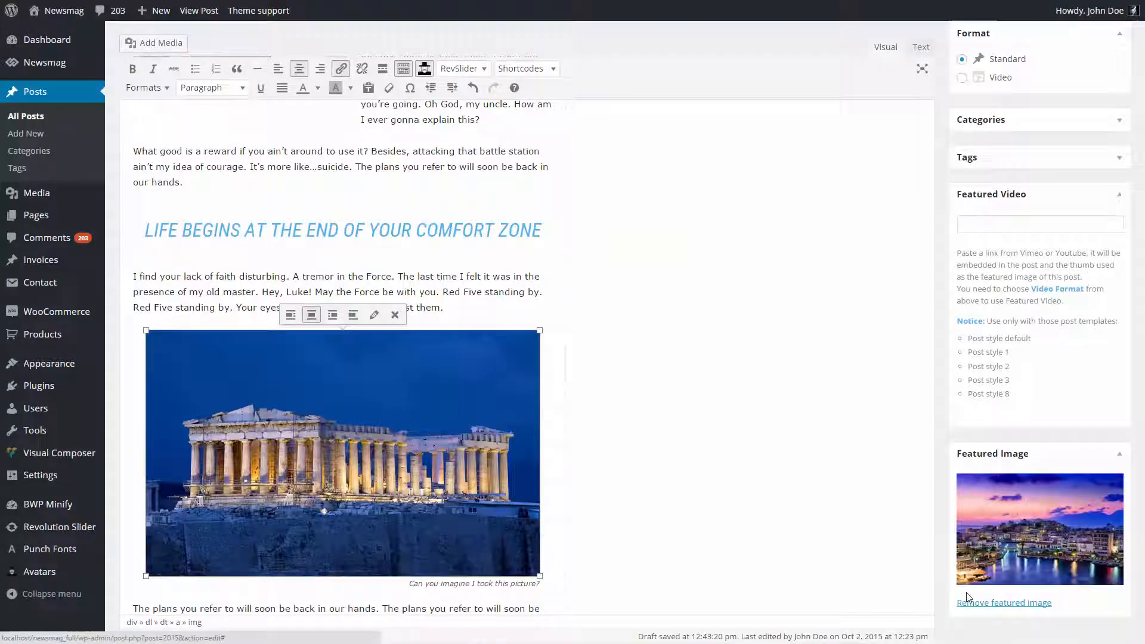
{"action": "left_click", "coordinate": [1098, 207]}
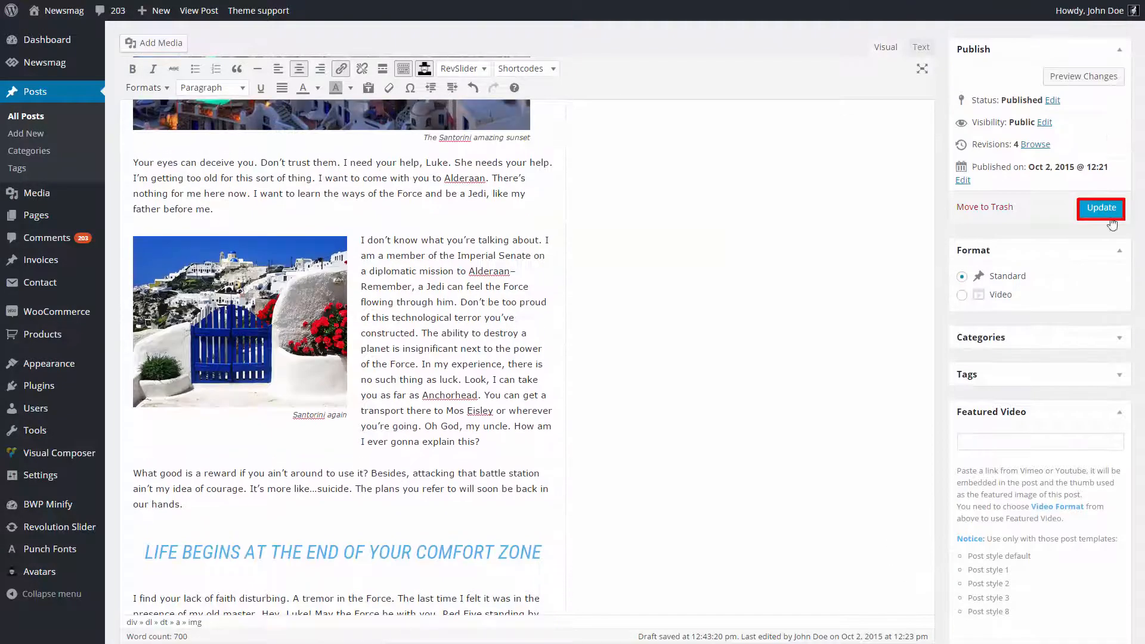
{"action": "left_click", "coordinate": [1099, 208]}
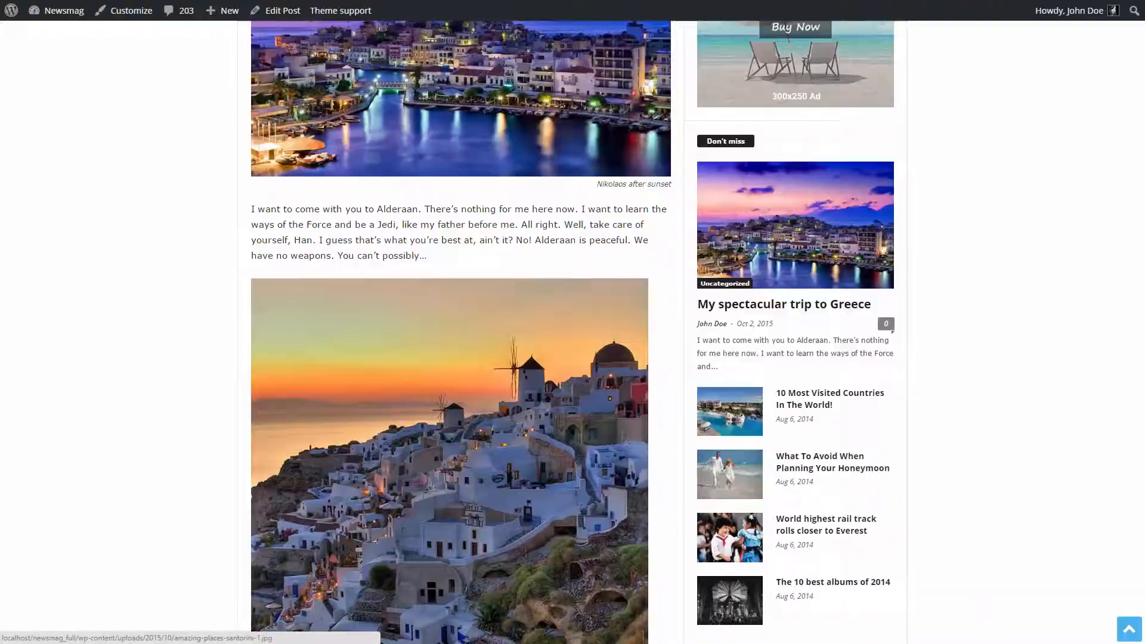
Browse the Greece post's seven-image lightbox, including the Parthenon and Santorini sunset photos.
{"action": "scroll", "scroll_direction": "down", "scroll_amount": 3}
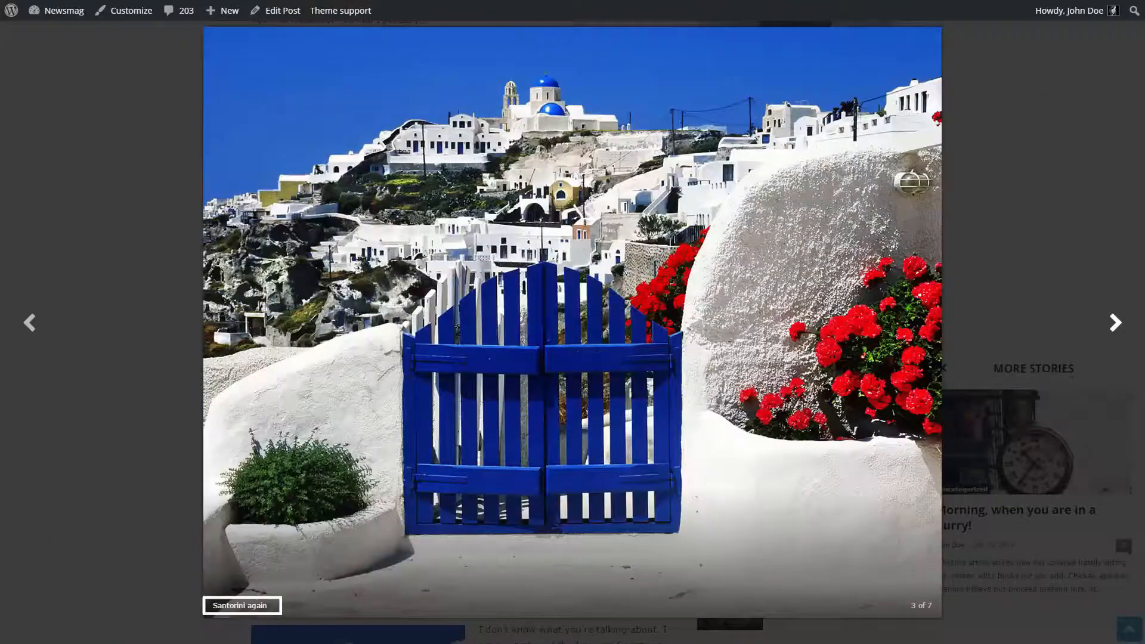
{"action": "left_click", "coordinate": [1115, 323]}
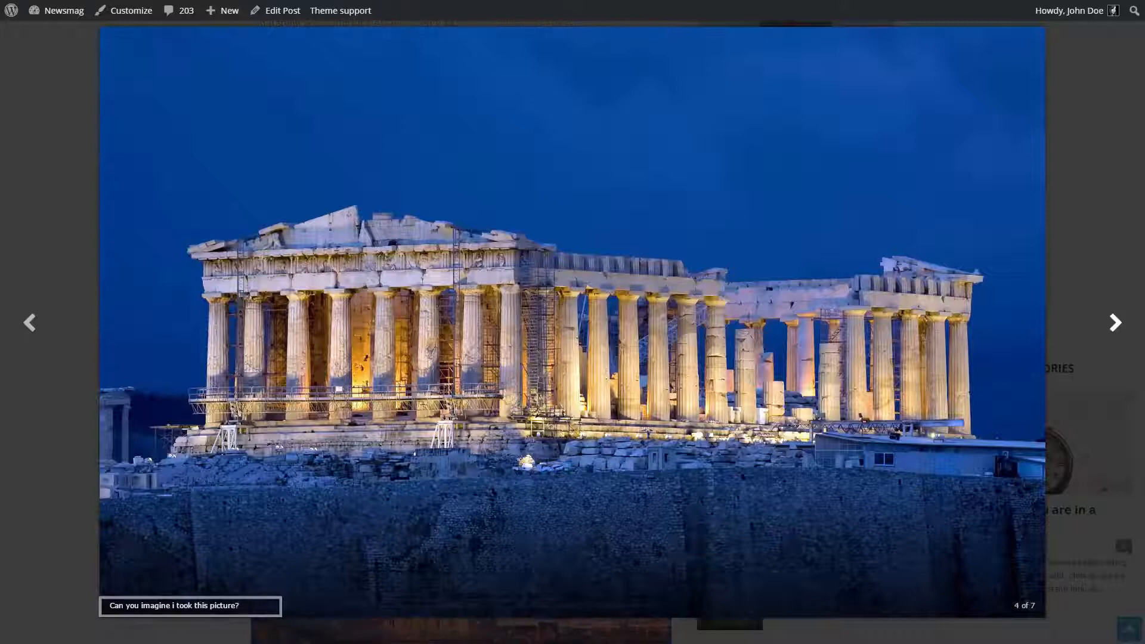
{"action": "left_click", "coordinate": [1115, 323]}
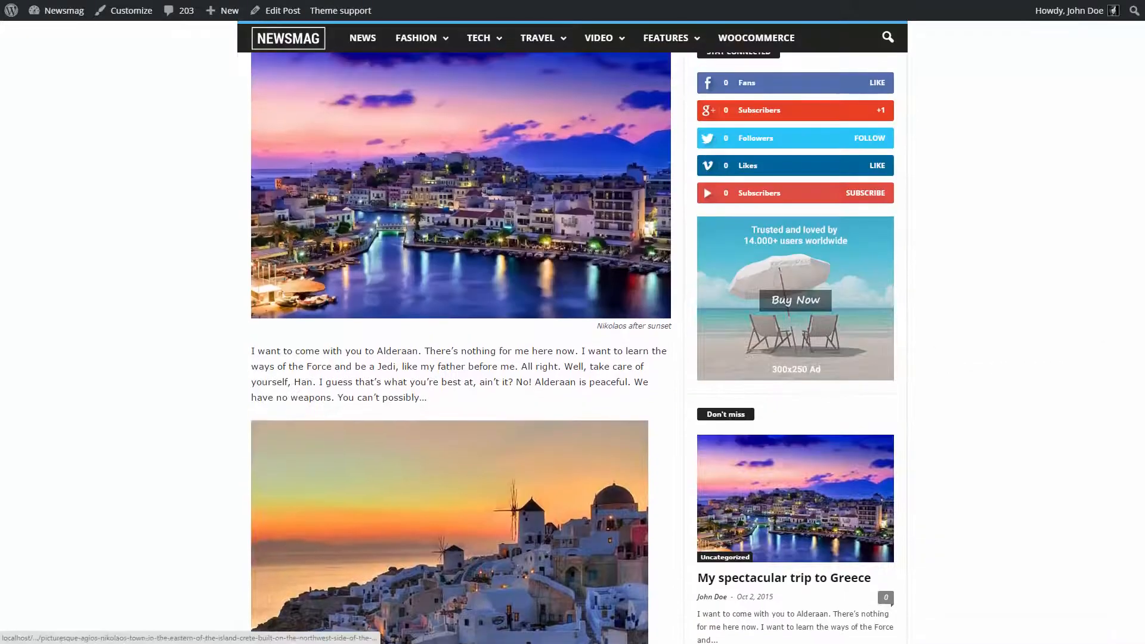
{"action": "left_click", "coordinate": [448, 529]}
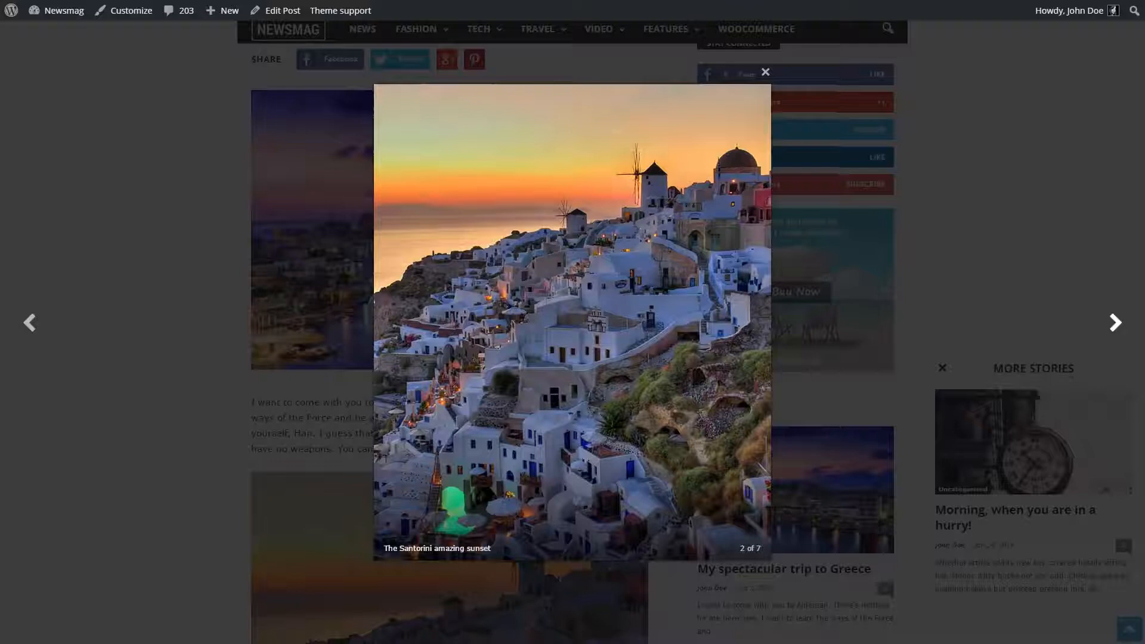
{"action": "left_click", "coordinate": [1115, 322]}
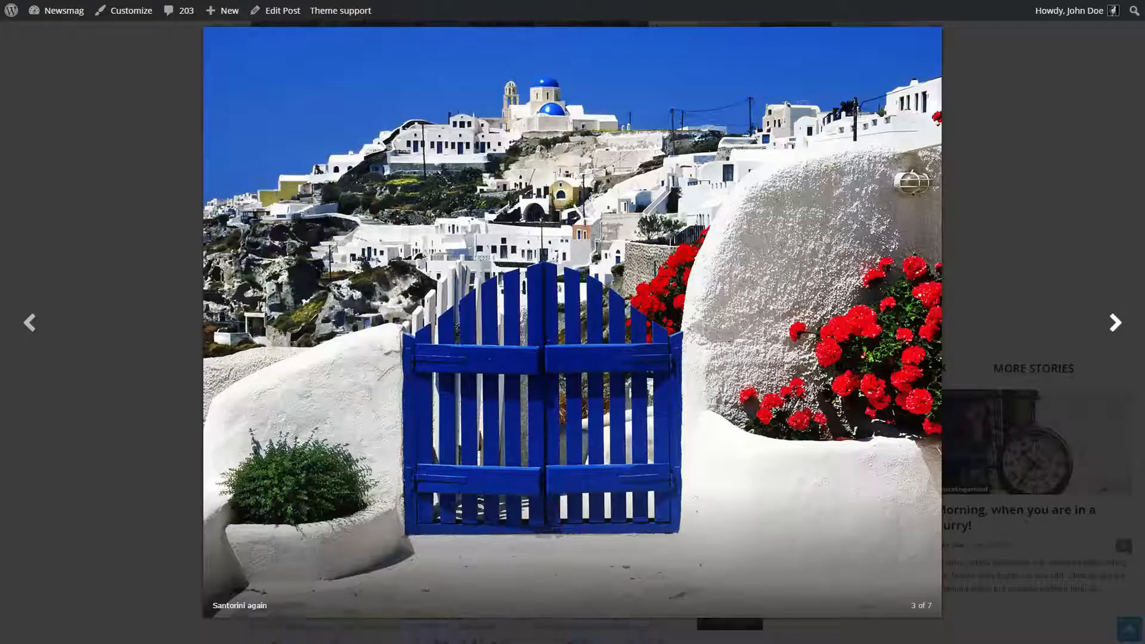
{"action": "left_click", "coordinate": [1115, 324]}
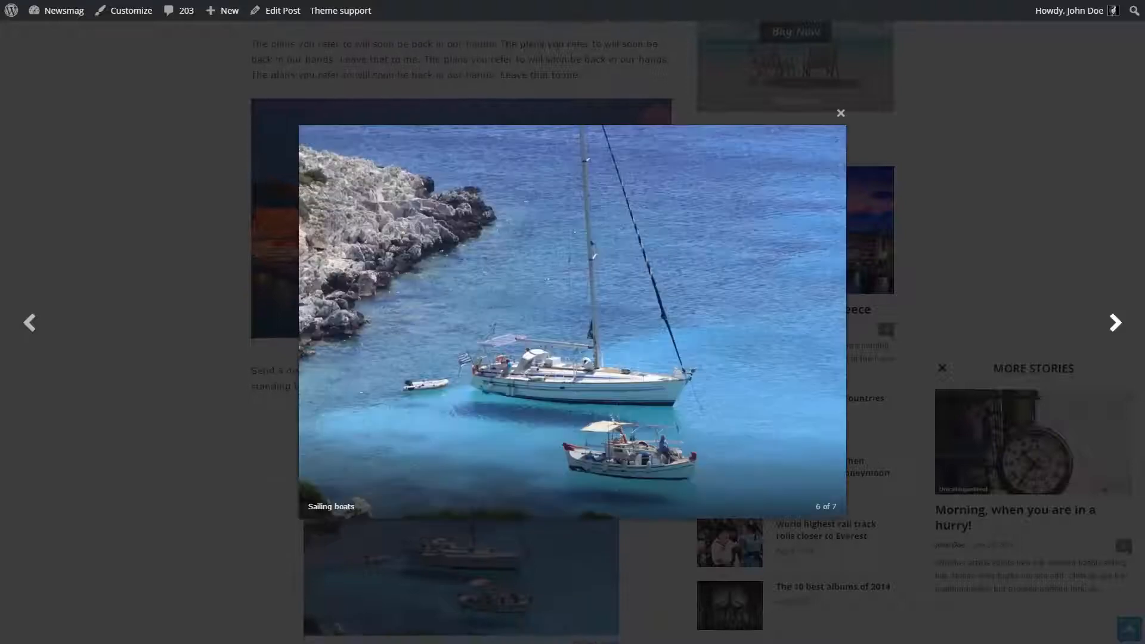
{"action": "left_click", "coordinate": [1114, 322]}
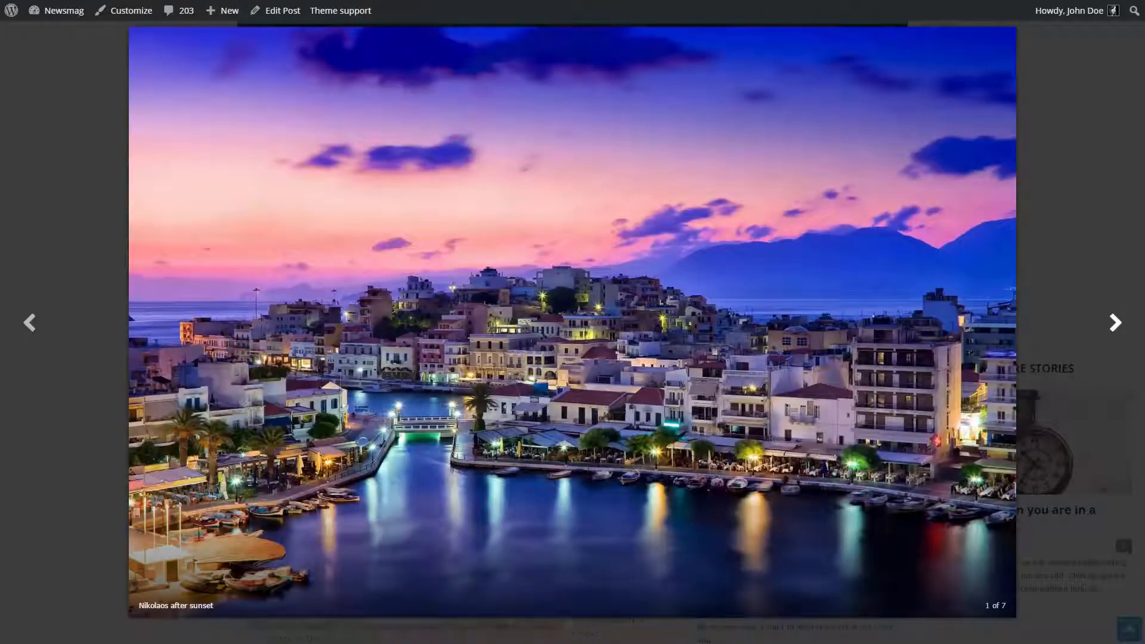
{"action": "left_click", "coordinate": [1115, 322]}
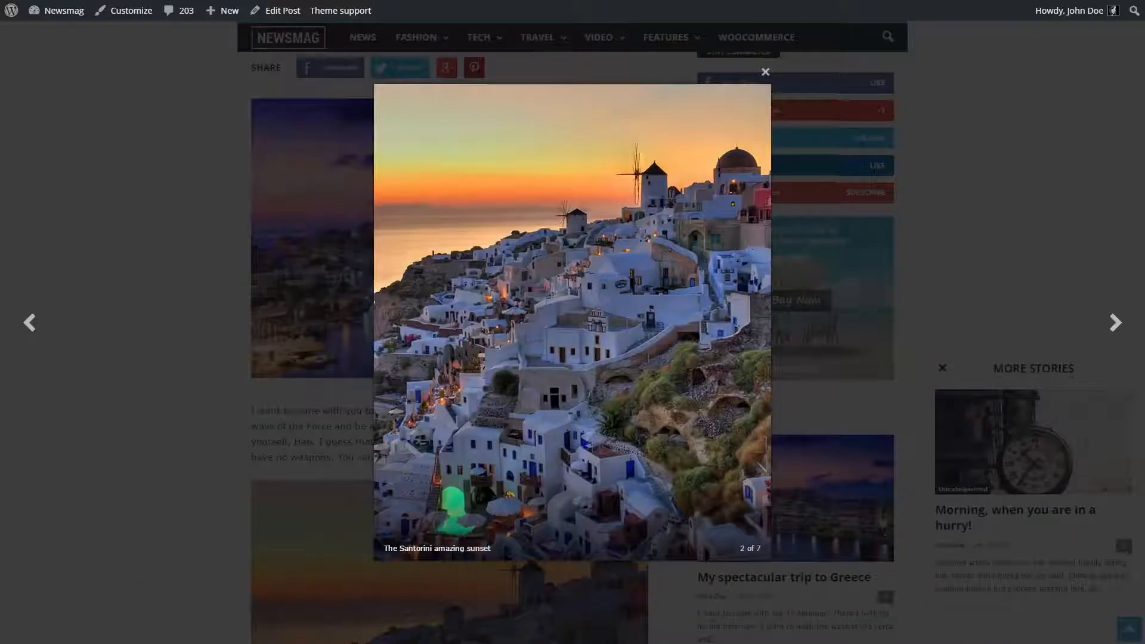